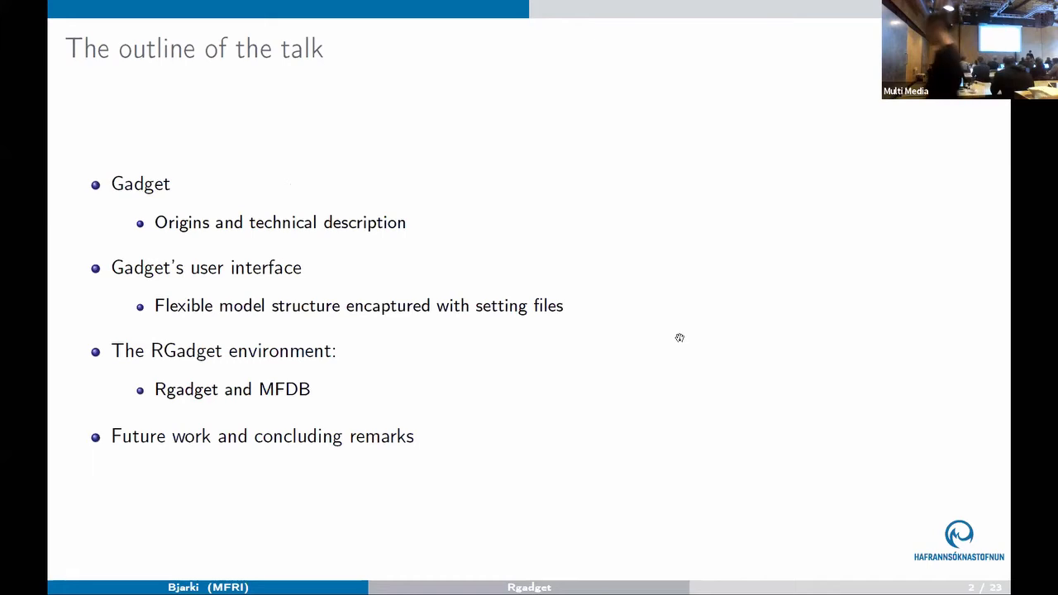
Step: Advance to slide 3, The origins of Gadget, covering BORMICON and FLEKSIBEST history
key(Right)
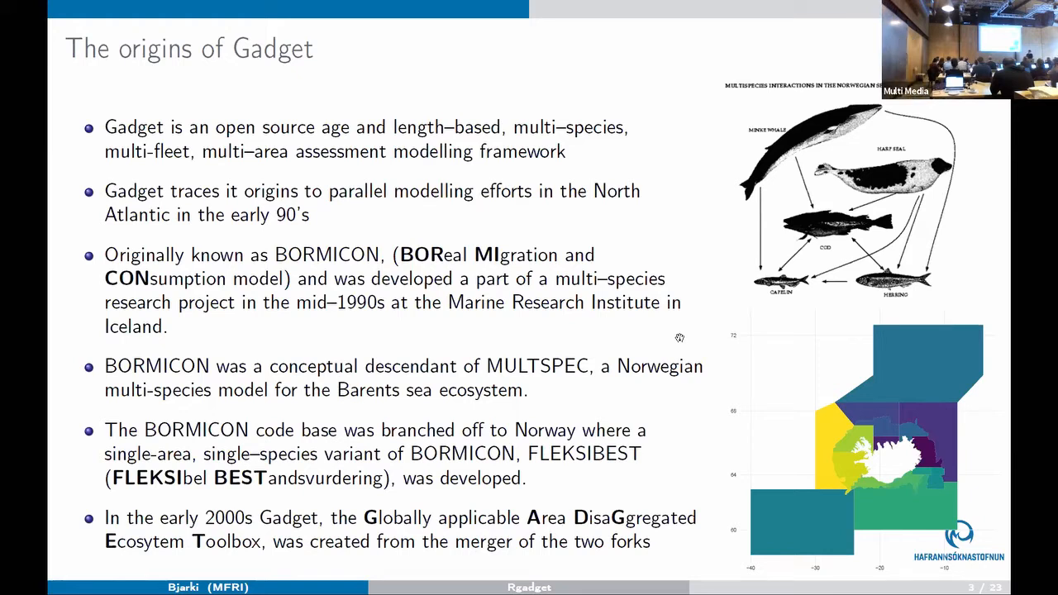
Step: Advance to slide 4, Motivation for the Framework, with BORMICON's design goals and cod migration maps
key(Right)
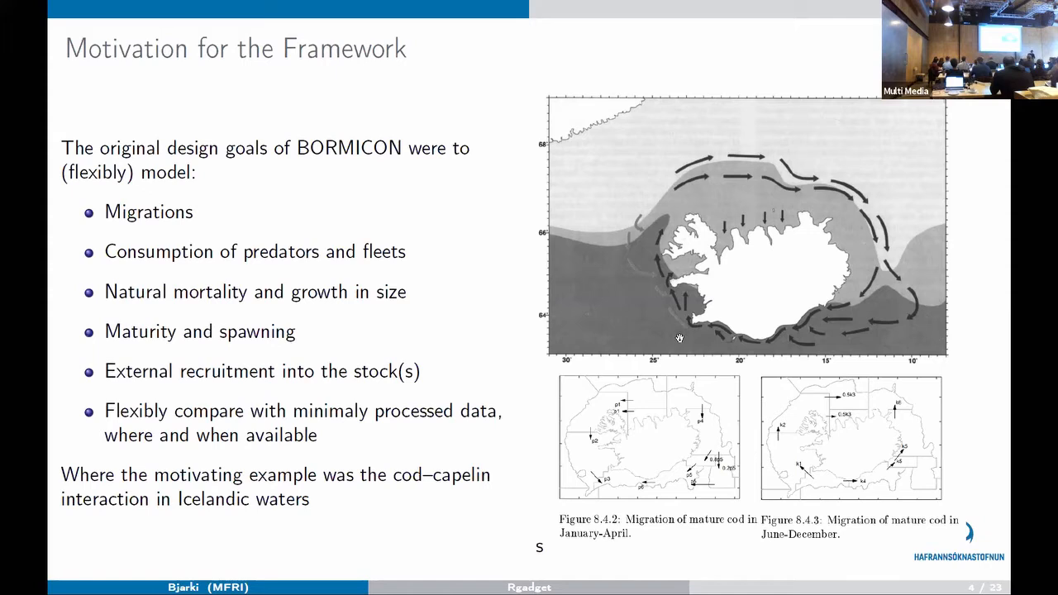
Step: Advance to slide 5, Gadget – Technical description, on substocks, areas, fleets and timesteps
key(Right)
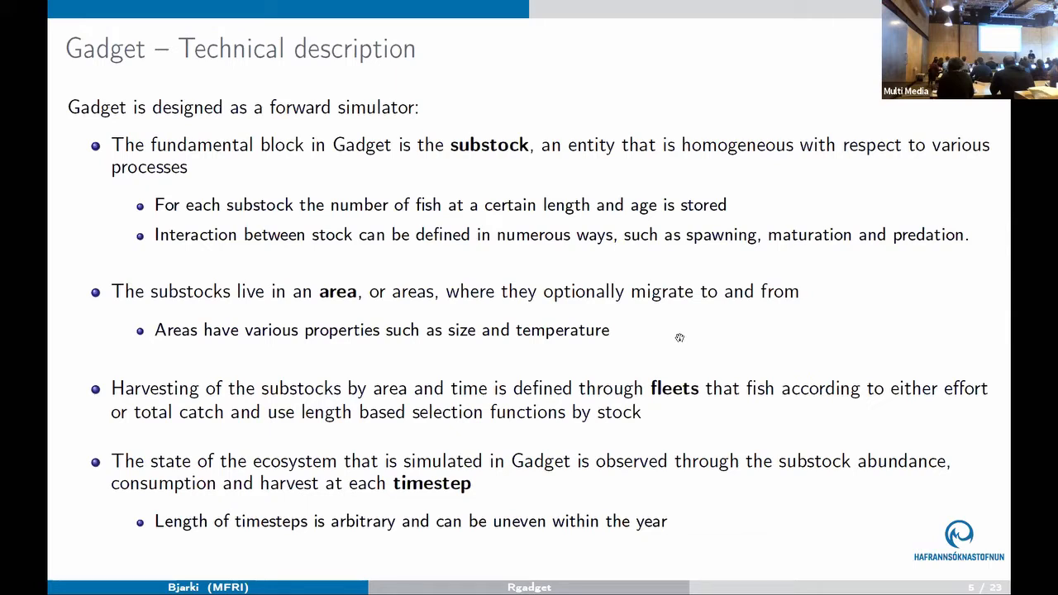
Step: Show slide 6, Example model diagram, and reveal its fleets and likelihood overlay
key(right)
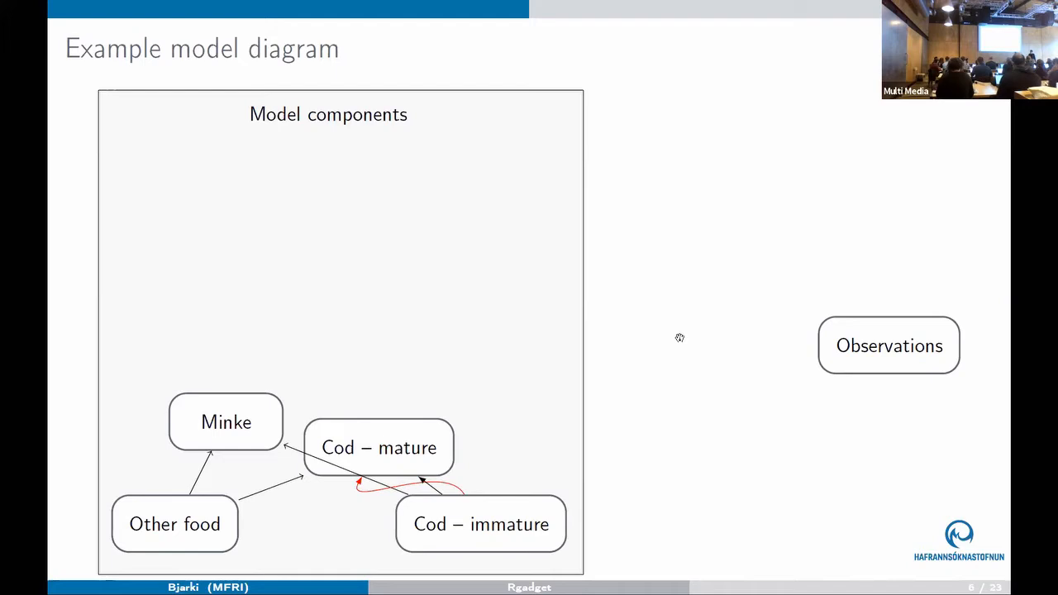
key(Right)
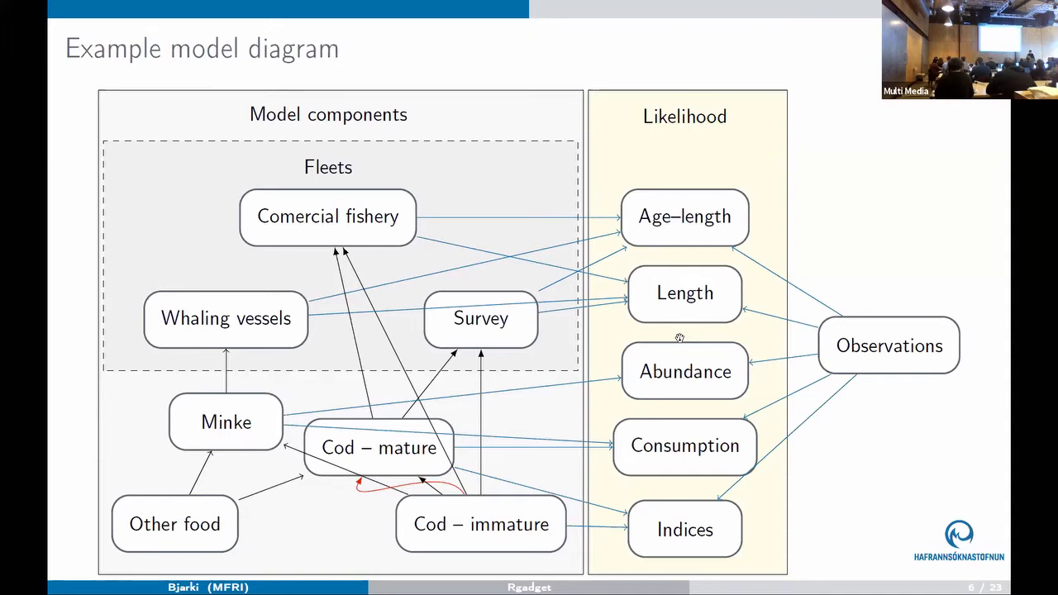
Step: Advance to slide 7, User interface, mapping the main file to stock, tag, fleet and likelihood files
key(Right)
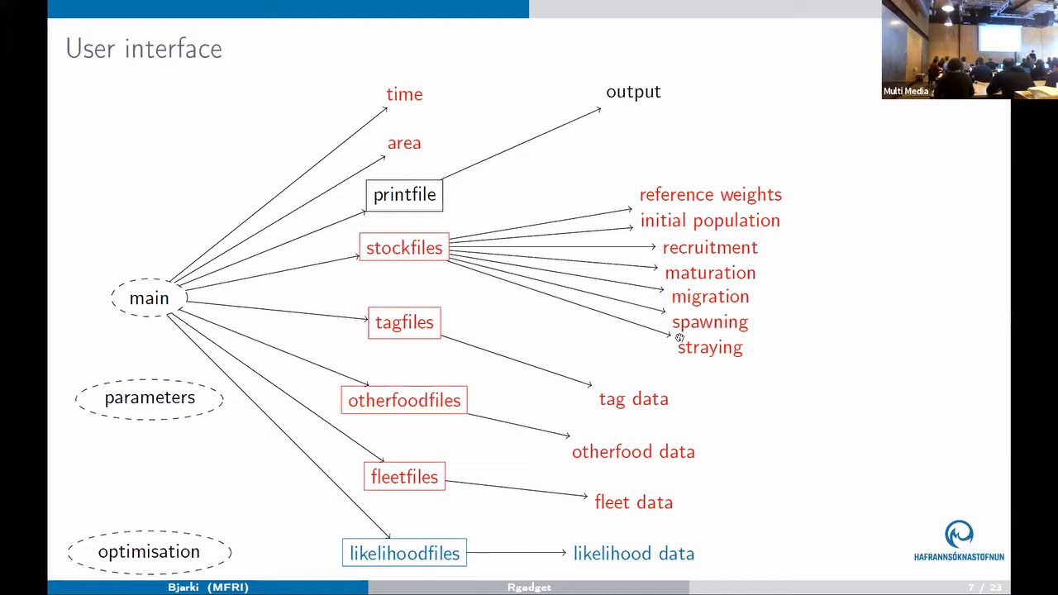
Step: Advance to The stock file slide showing the Rgadget-generated cod stock file with optional Growth
key(Right)
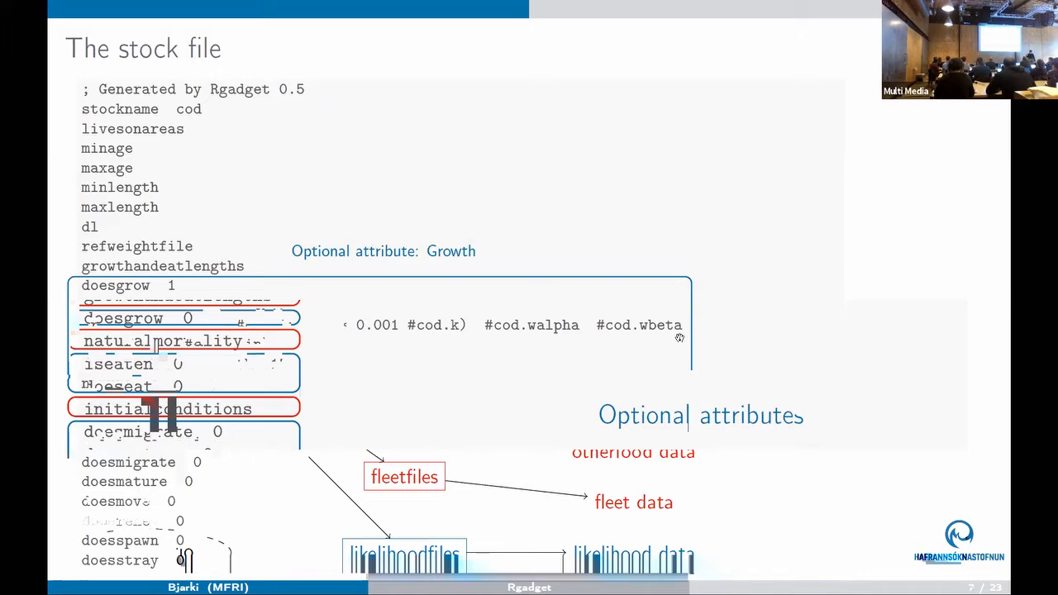
key(right)
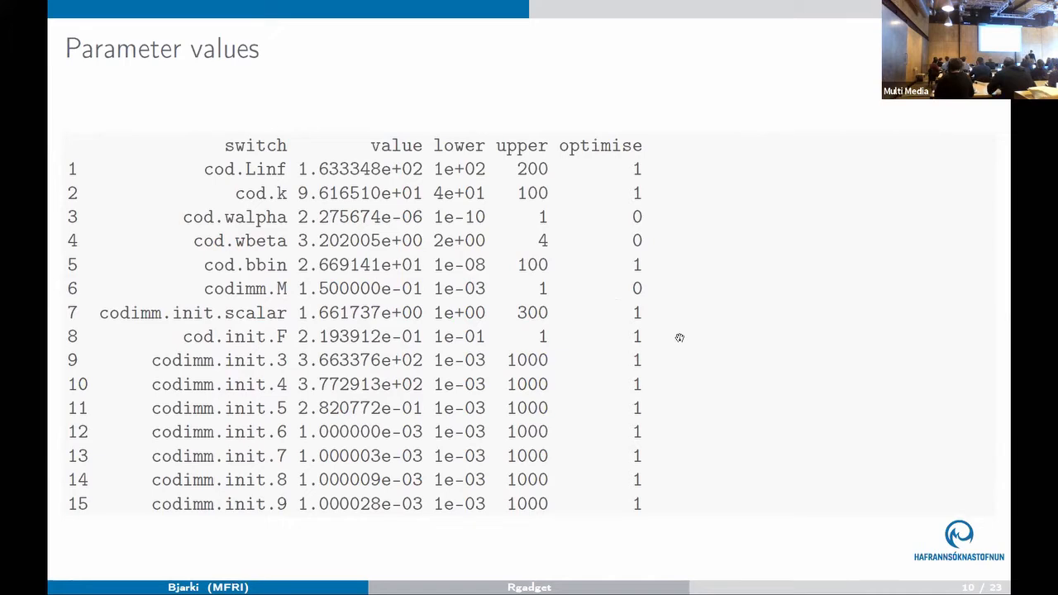
Step: Step through The likelihood file slide to reach slide 12, The problem
key(Right)
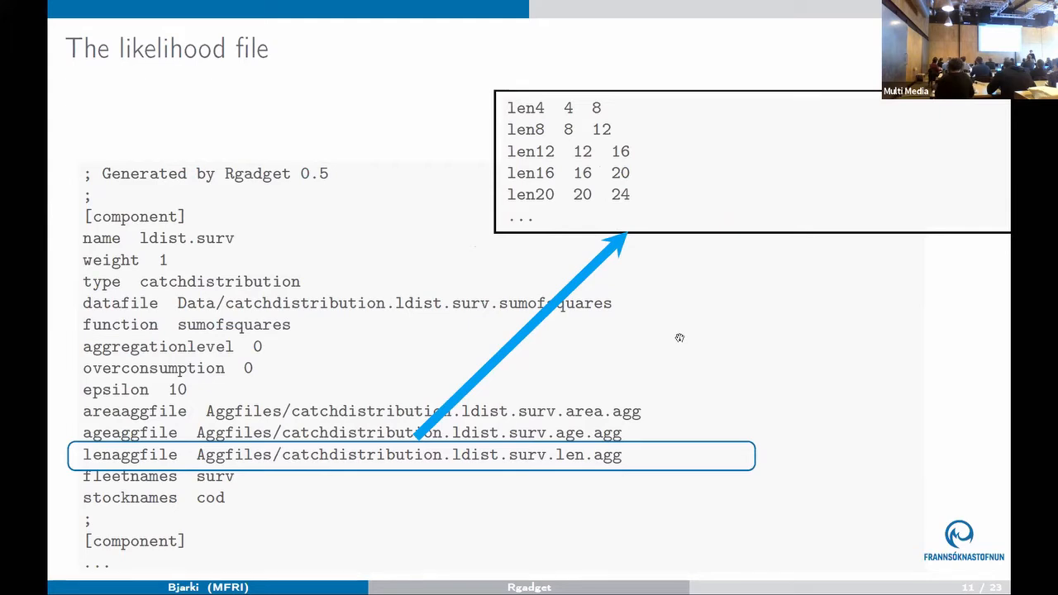
key(Right)
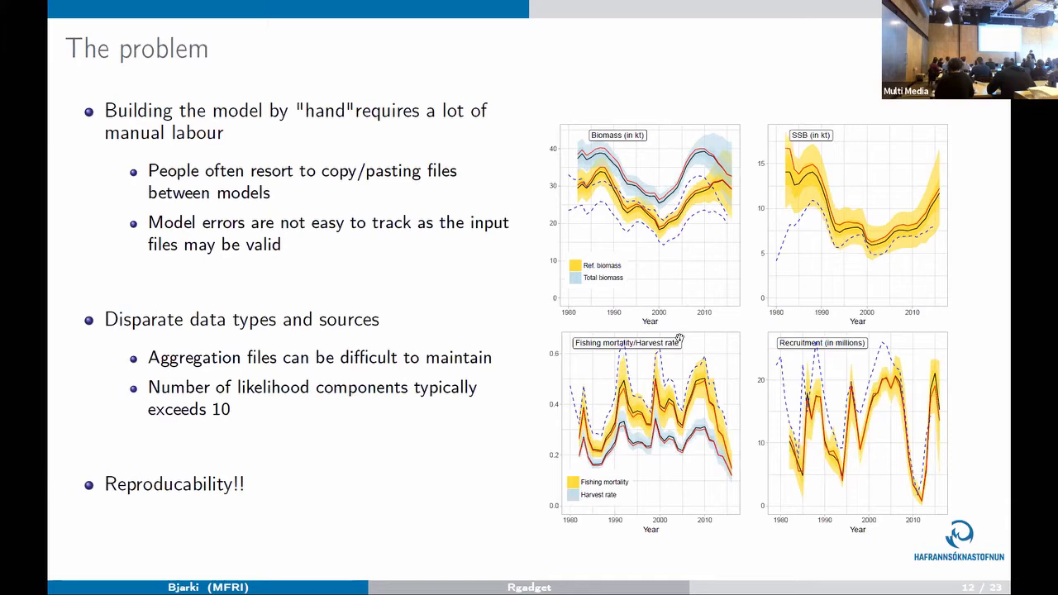